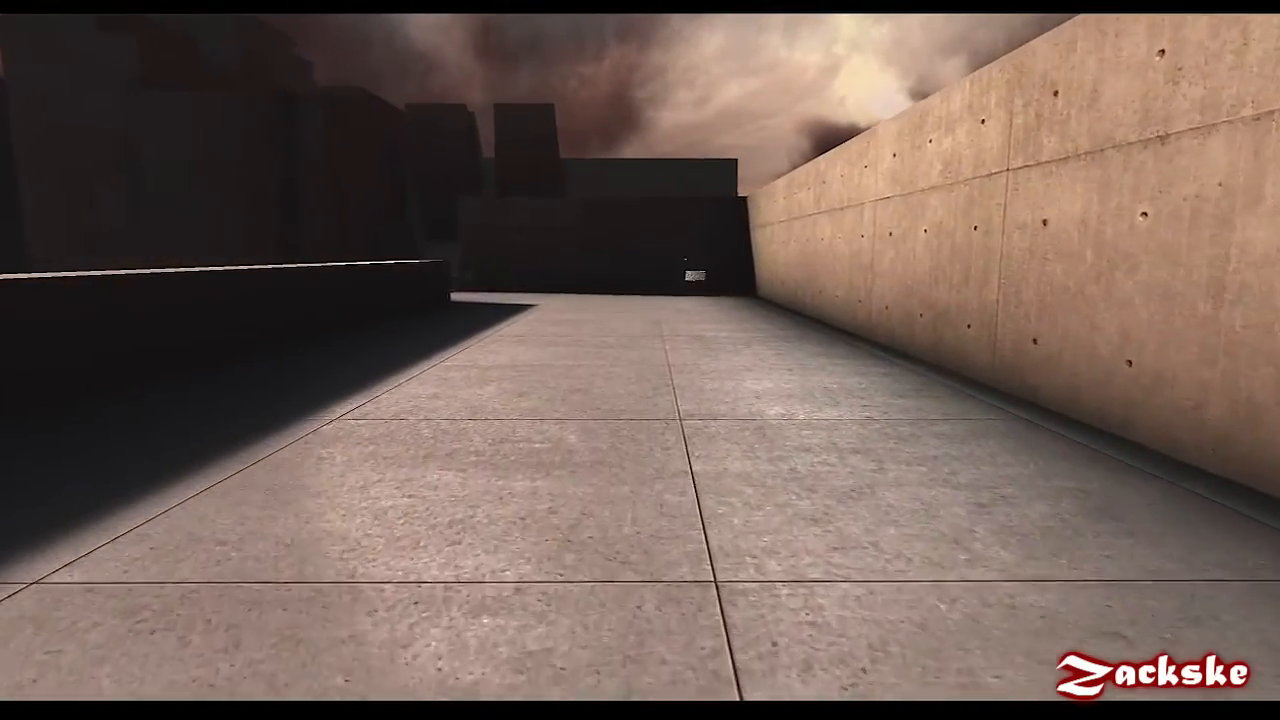
pyautogui.moveTo(640, 360)
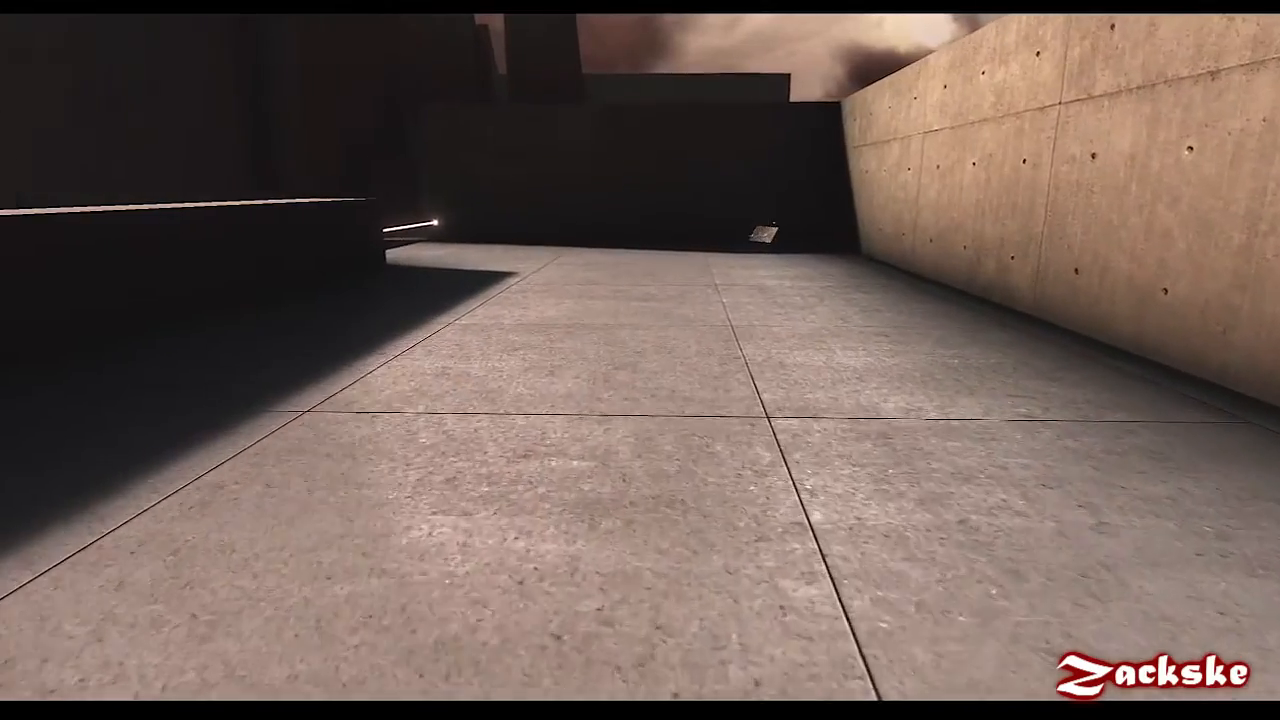
pyautogui.moveTo(640, 360)
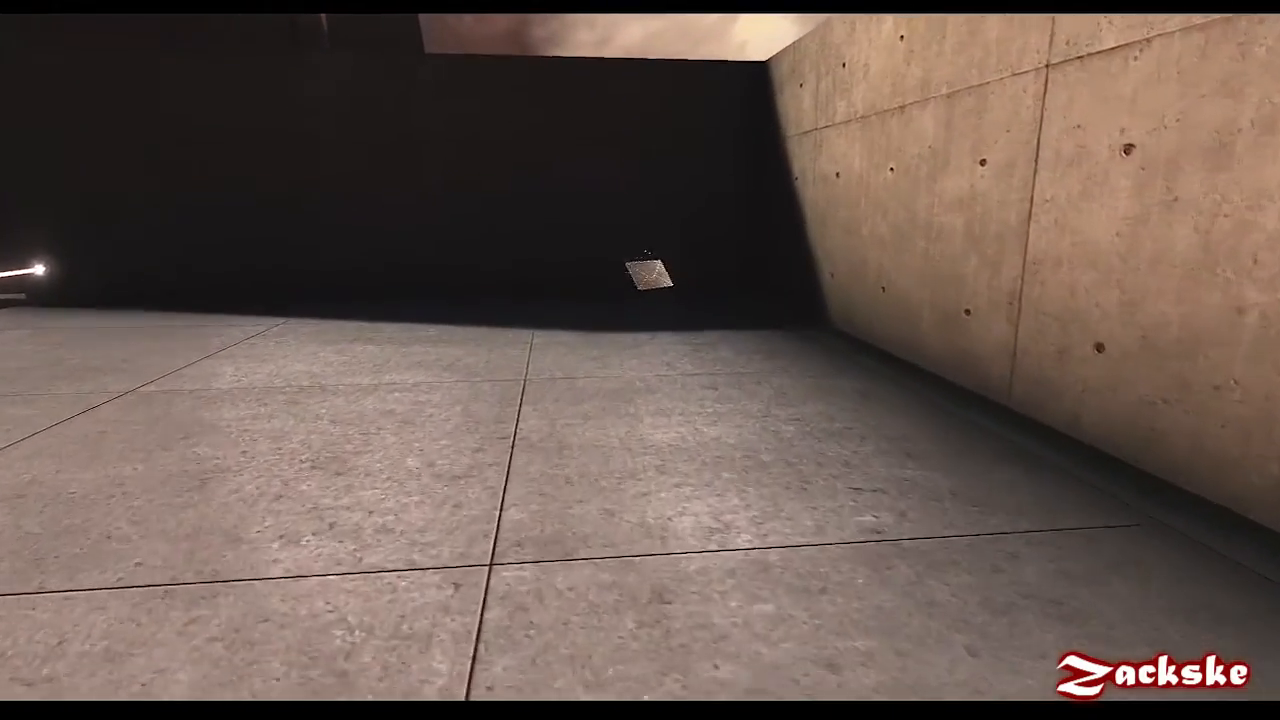